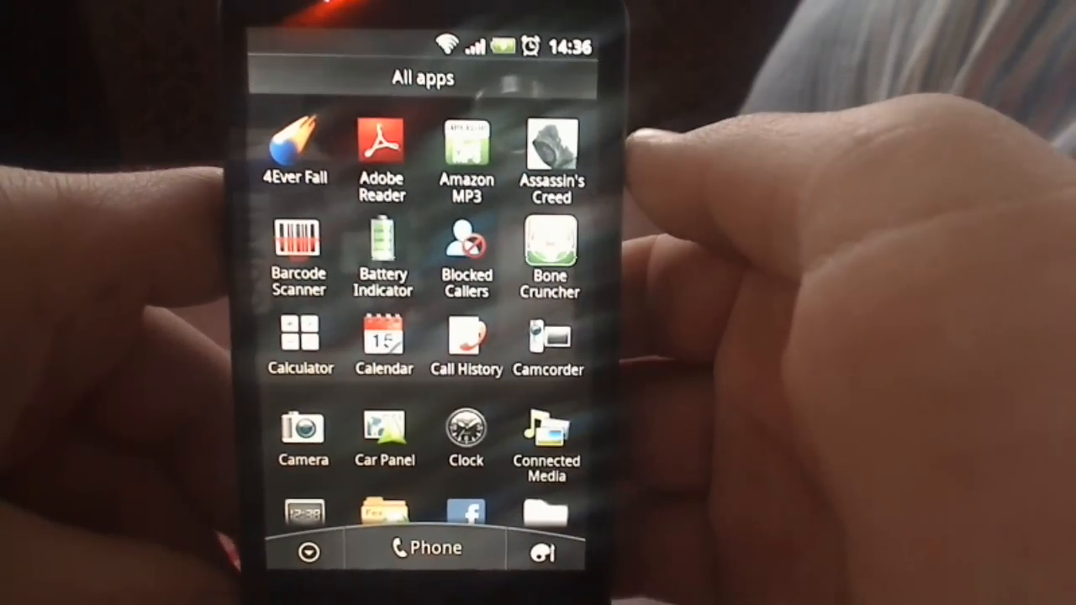
- Scroll the All apps list down until Quadrant Standard appears near Settings and Skype
scroll(down, 3)
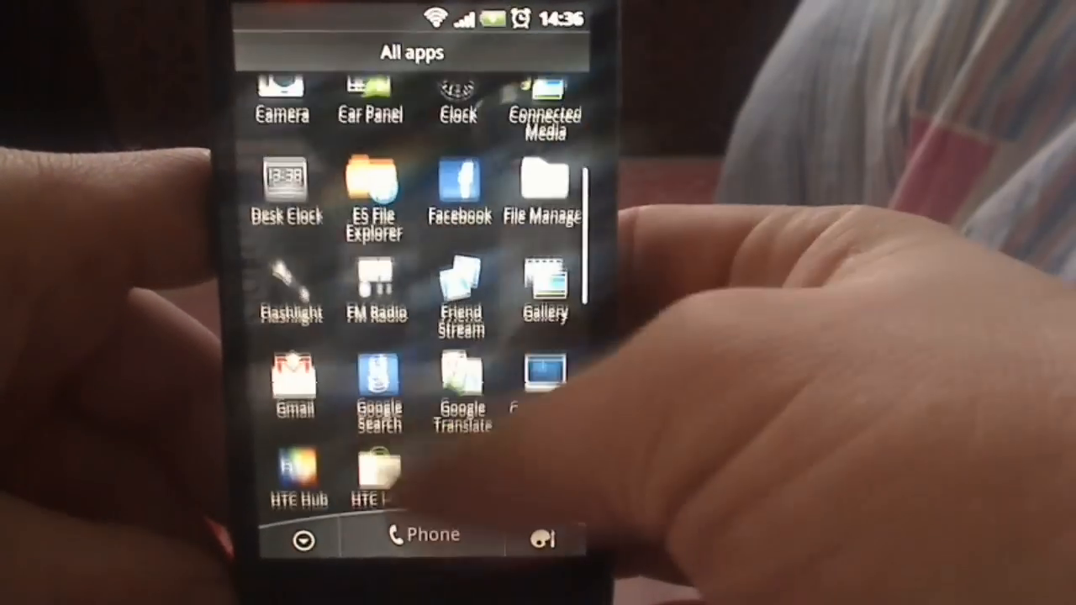
scroll(down, 3)
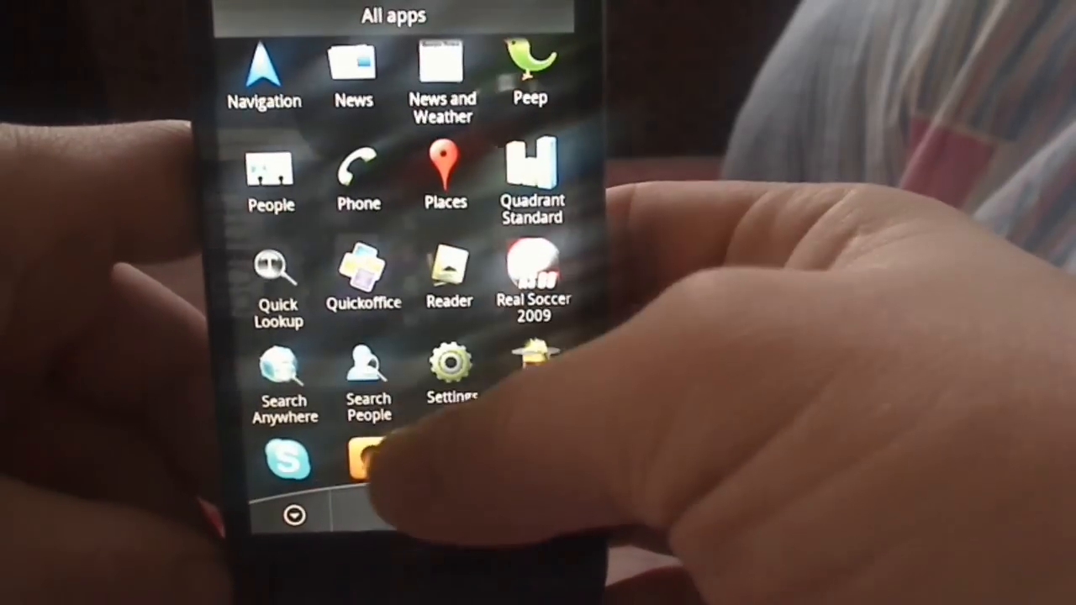
- Launch Quadrant Standard and run the full benchmark so its CPU tests begin
click(531, 176)
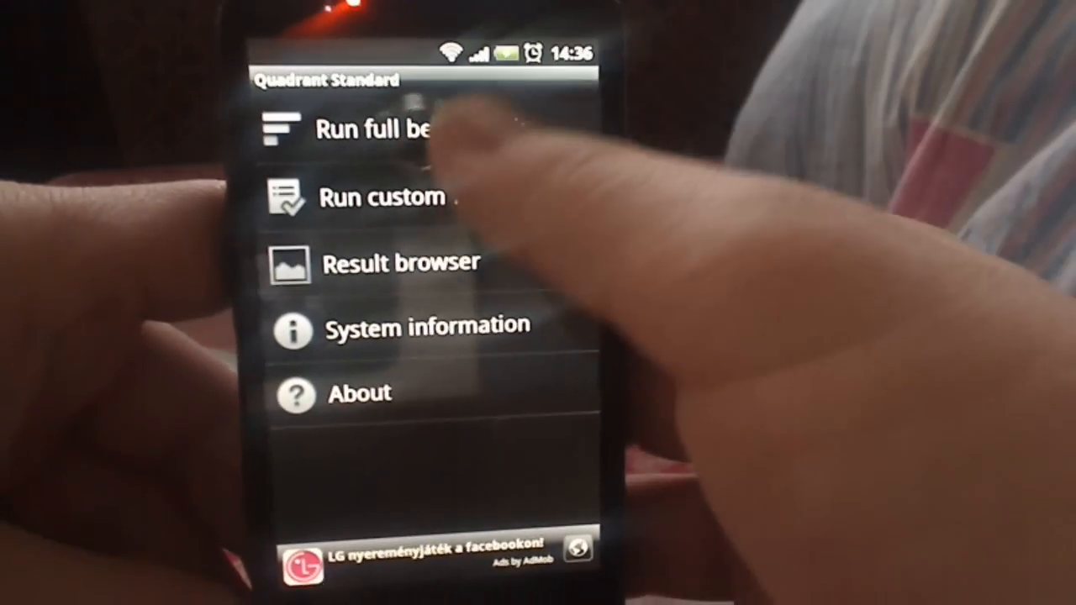
click(378, 131)
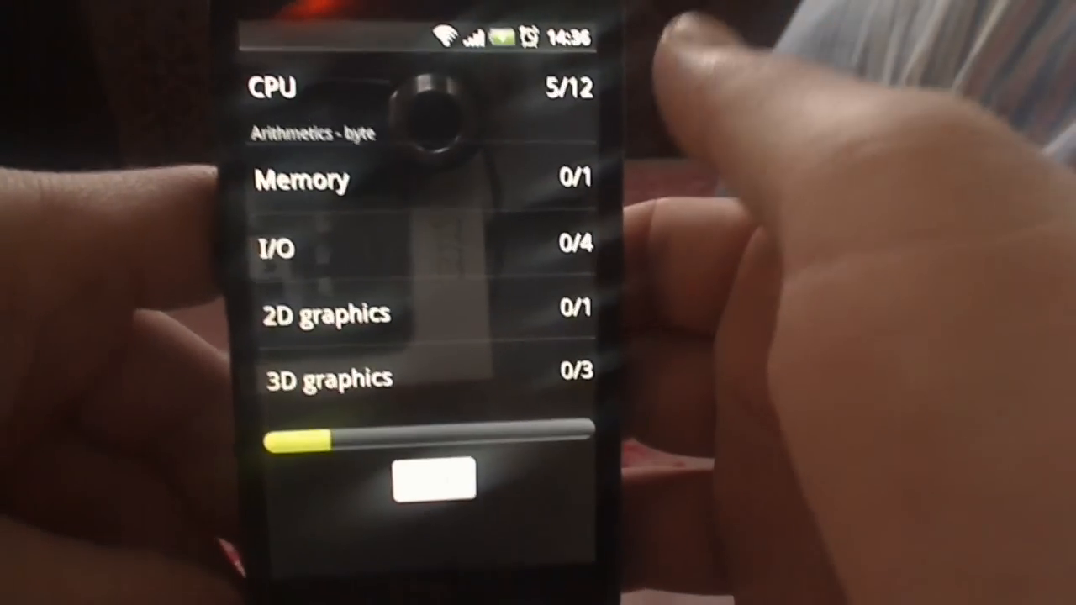